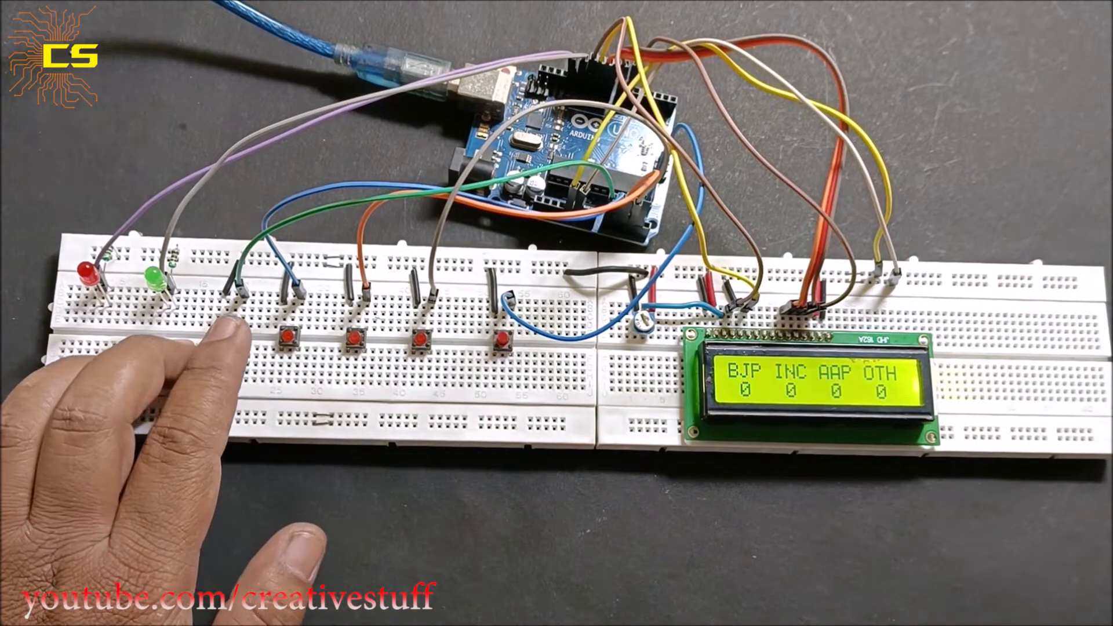
Reset the tally and cast votes so BJP and INC each register one vote on the LCD.
click(289, 339)
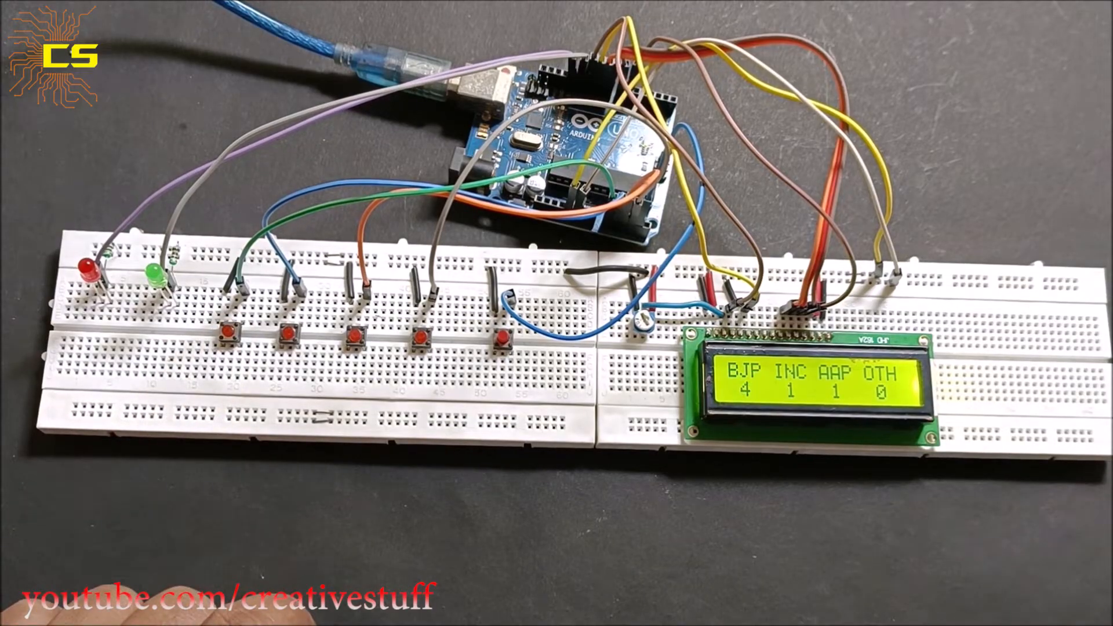
click(422, 334)
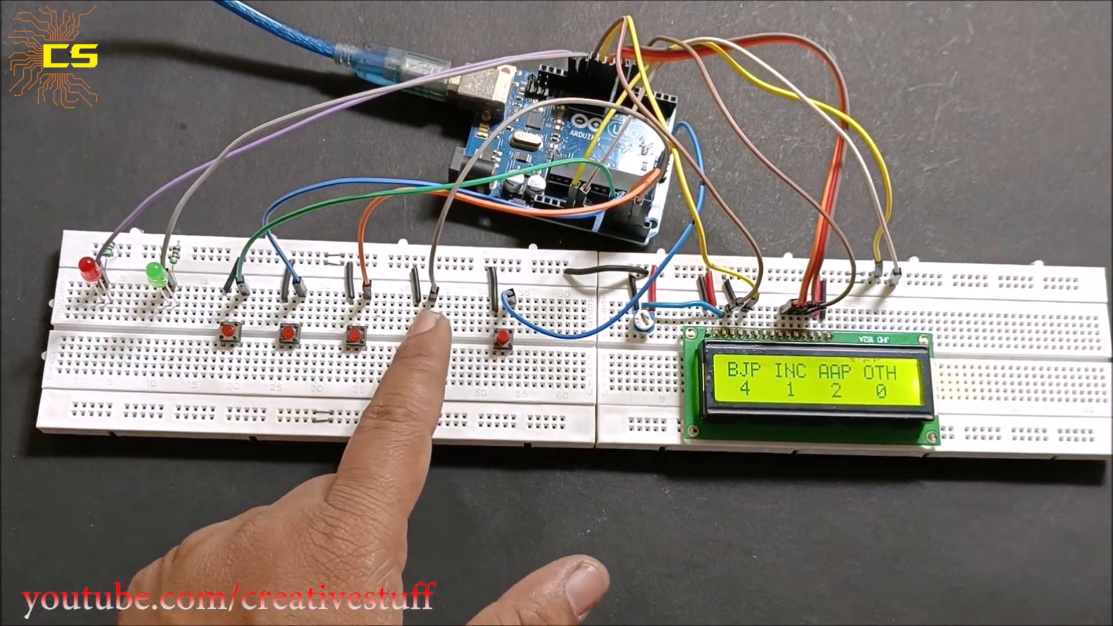
click(508, 336)
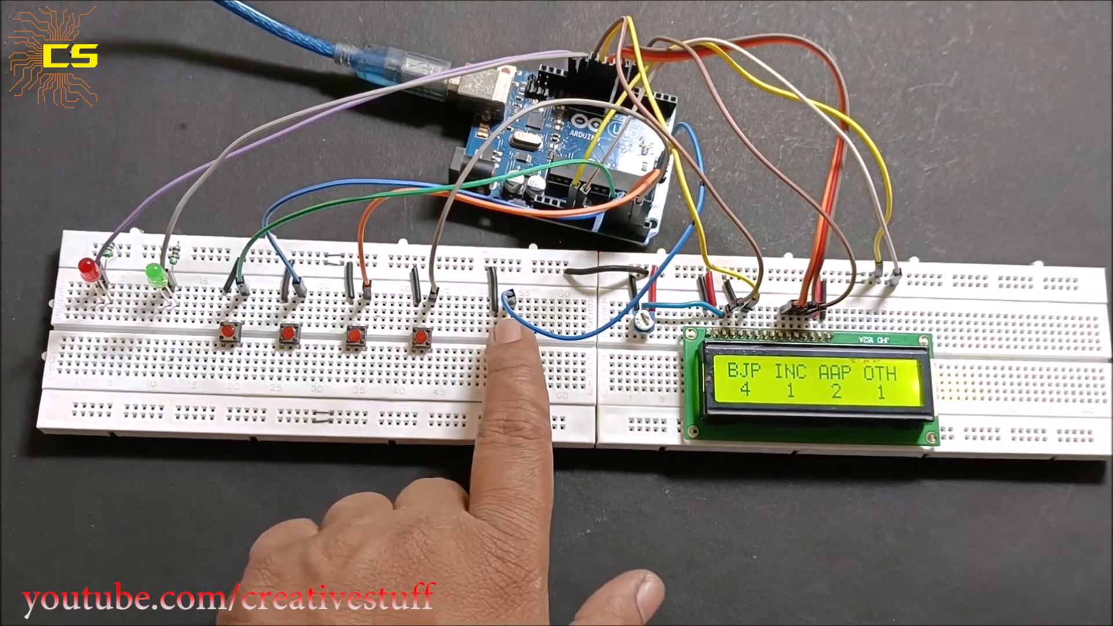
click(508, 319)
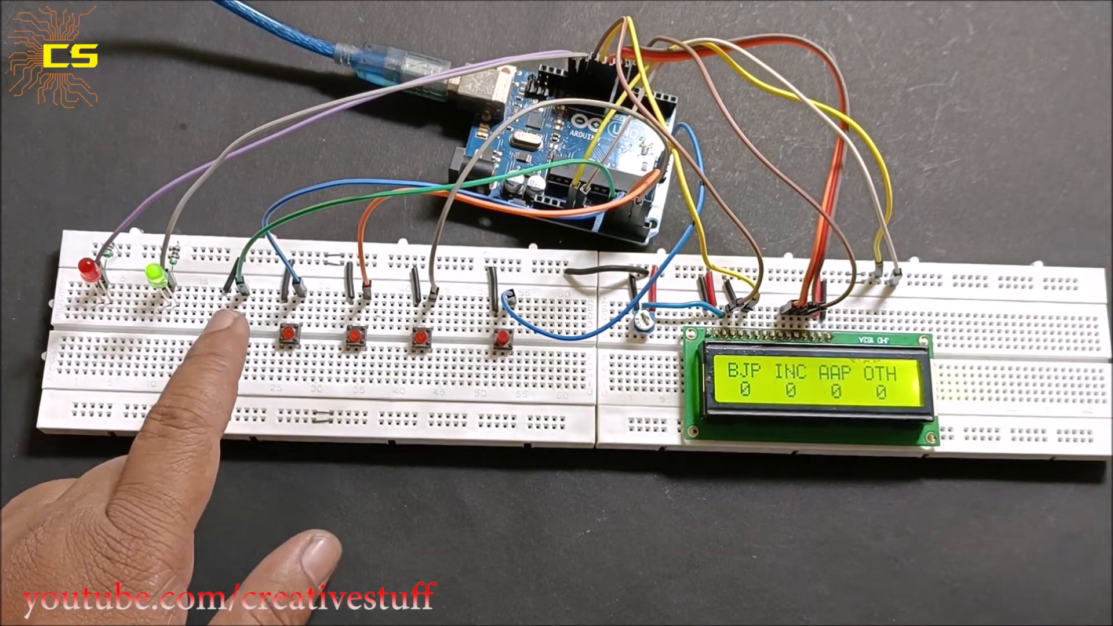
Cast the remaining votes so AAP and OTH also read 1 on the LCD.
click(232, 334)
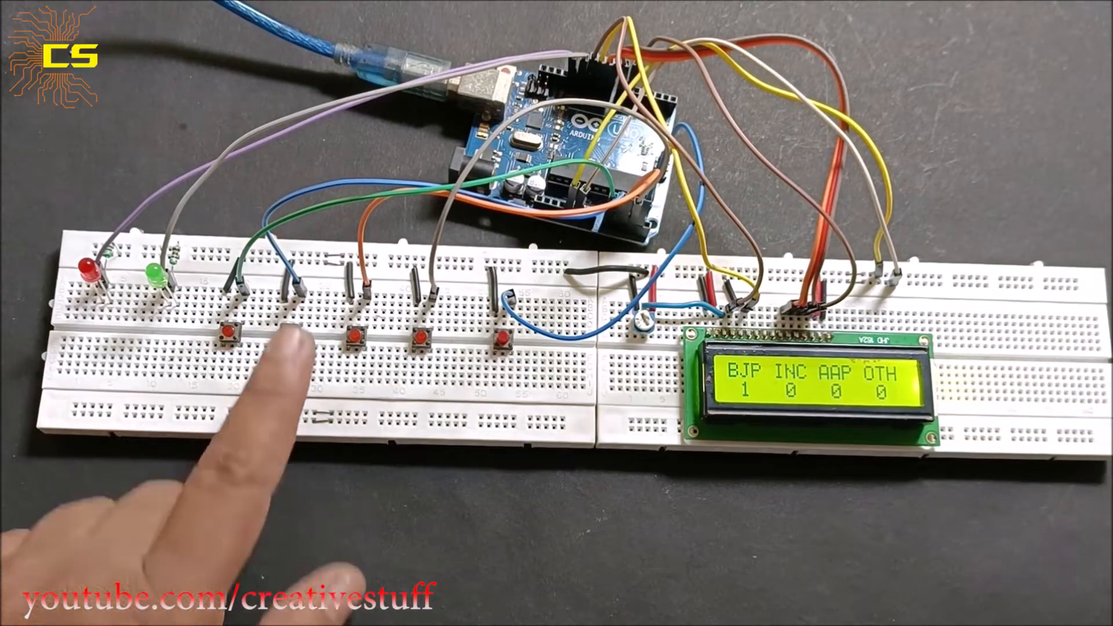
click(231, 334)
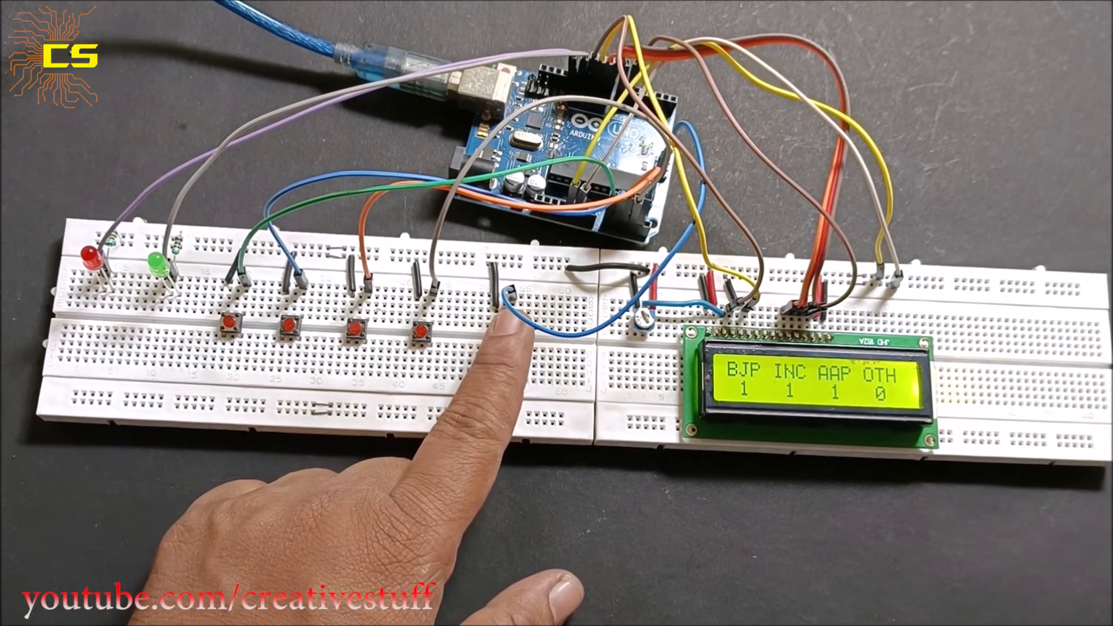
click(504, 327)
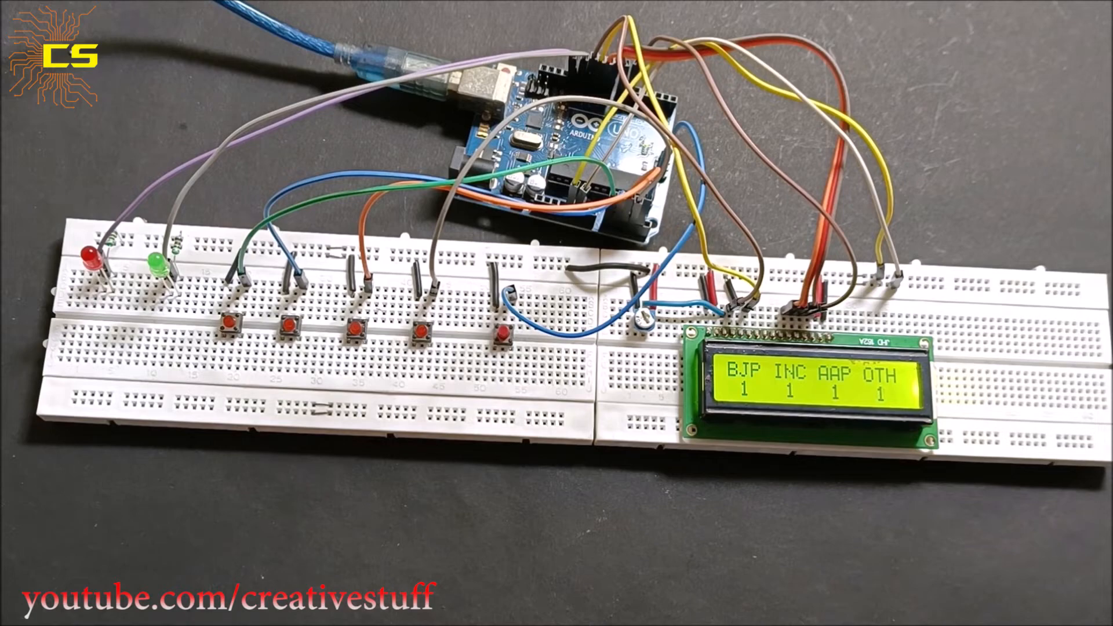